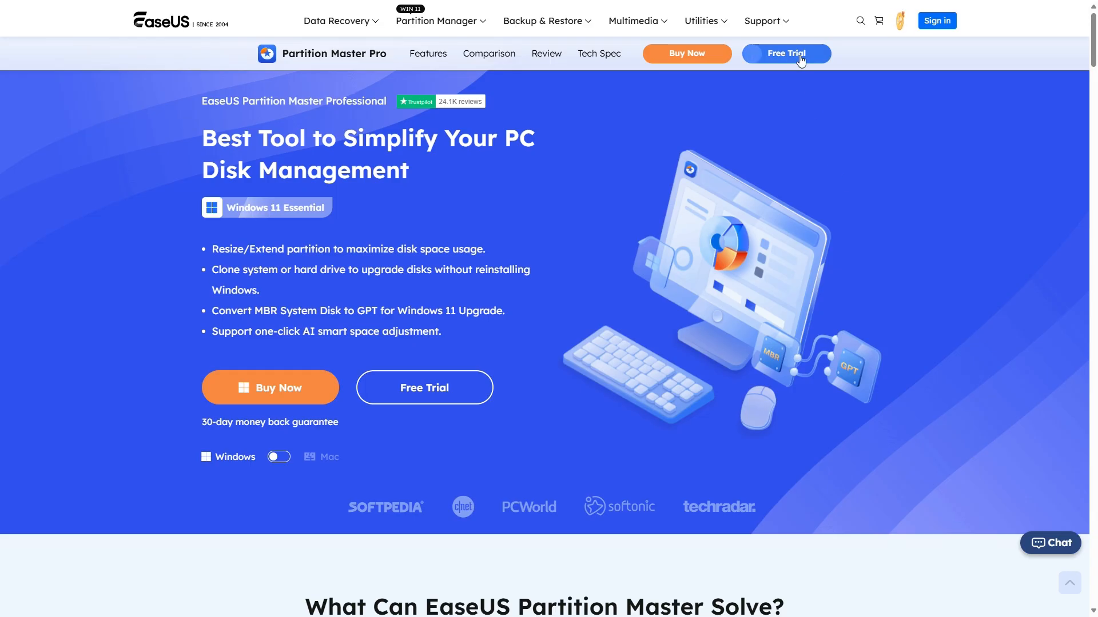
# Download the EaseUS Partition Master Pro free trial from its product page.
pyautogui.click(785, 53)
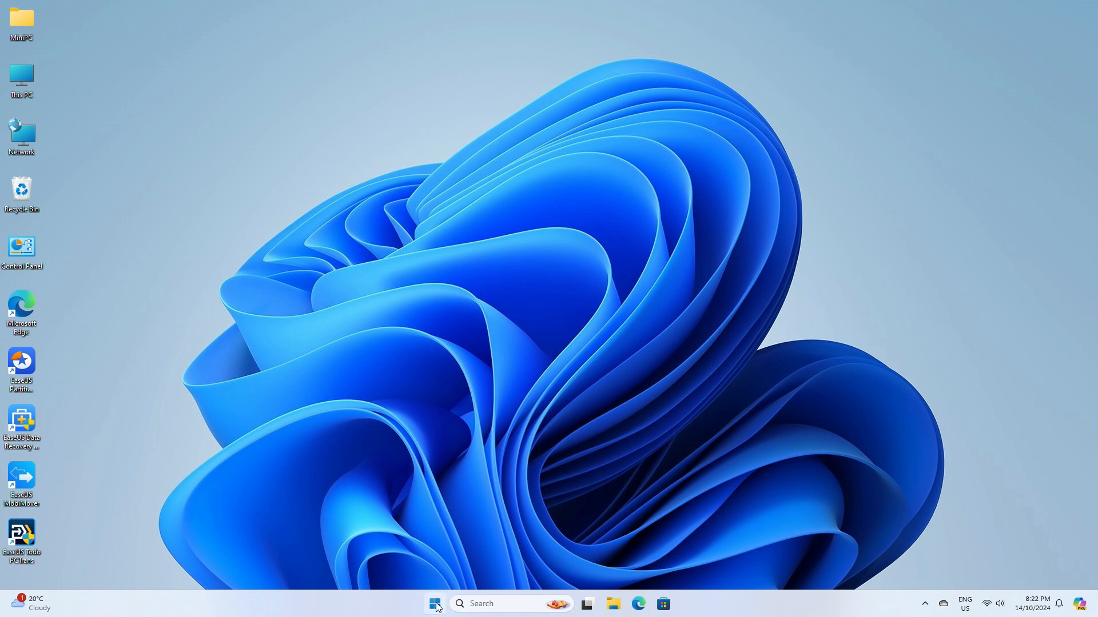
pyautogui.moveTo(433, 392)
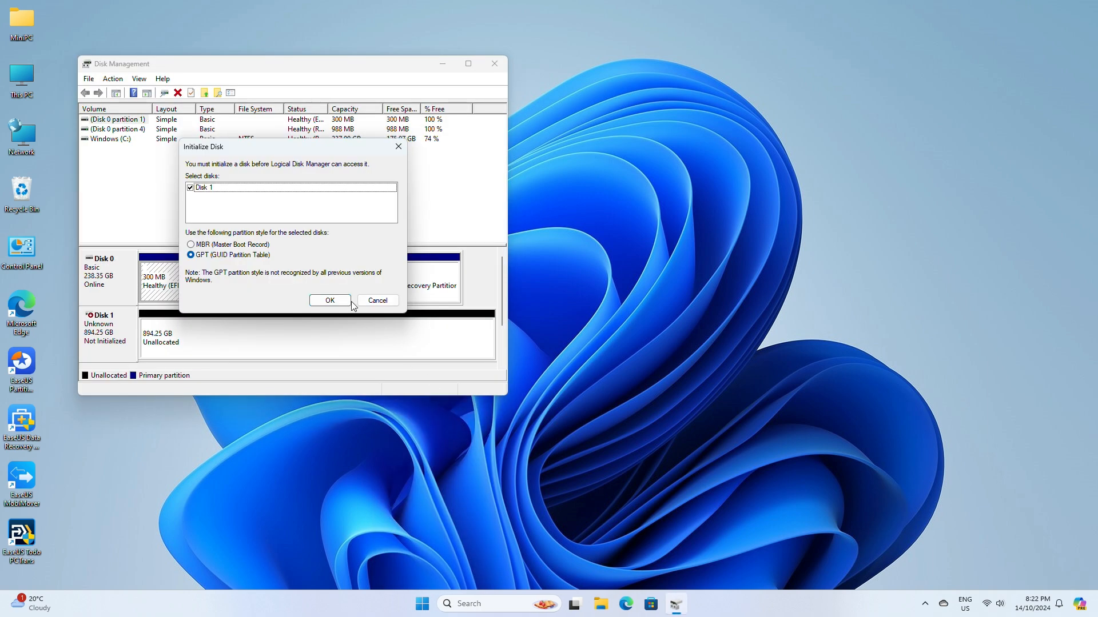
pyautogui.moveTo(356, 295)
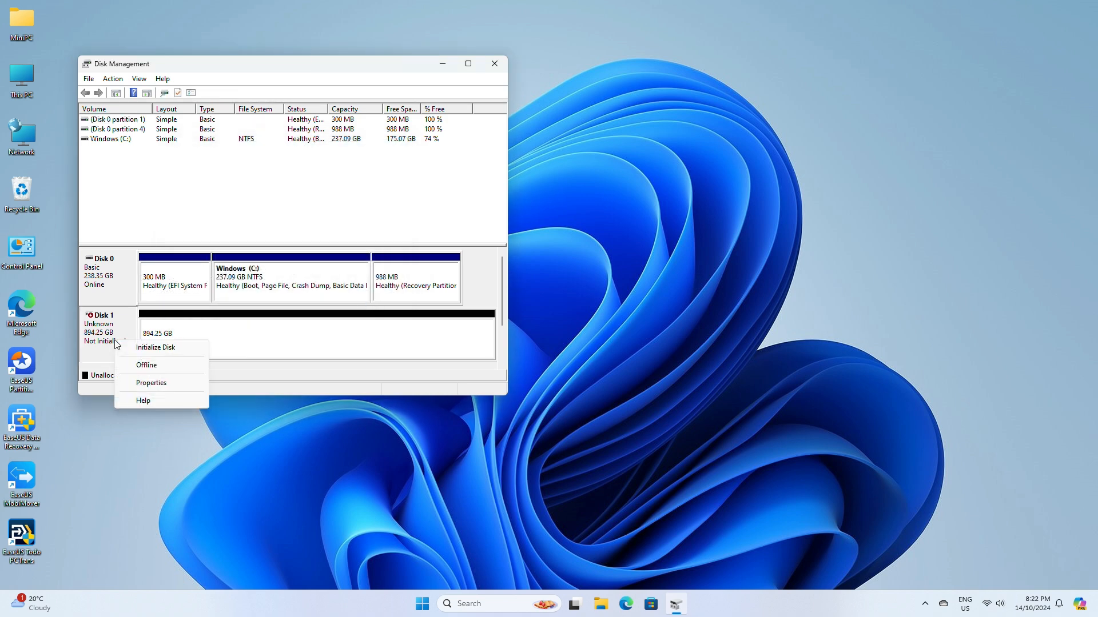
# Initialize the 894.25 GB Disk 1 as a GPT (GUID Partition Table) disk.
pyautogui.click(155, 347)
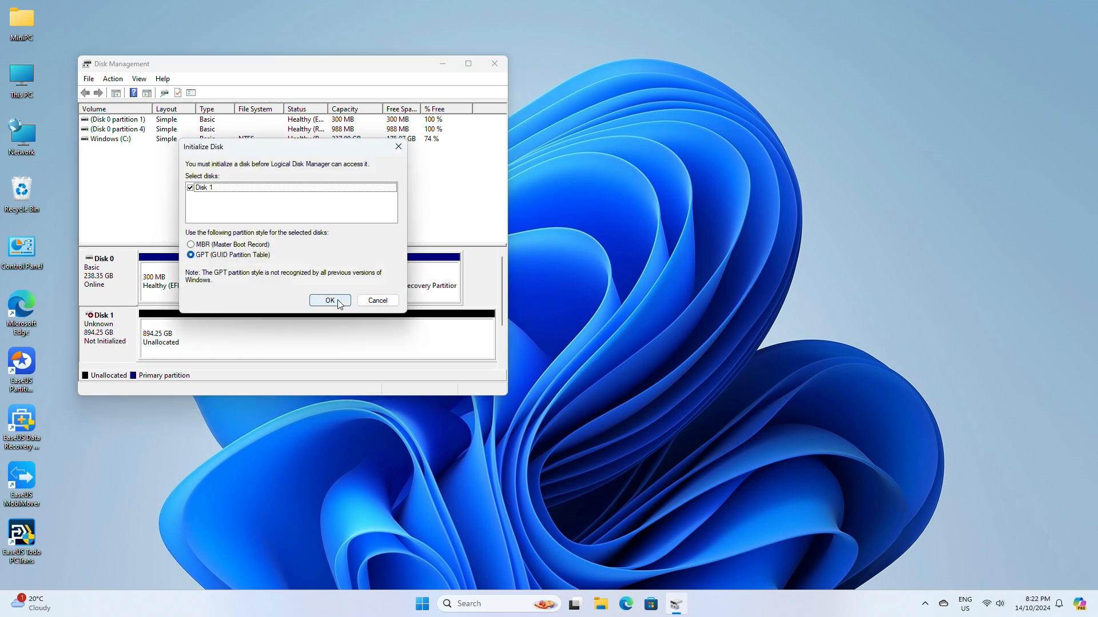
pyautogui.click(329, 301)
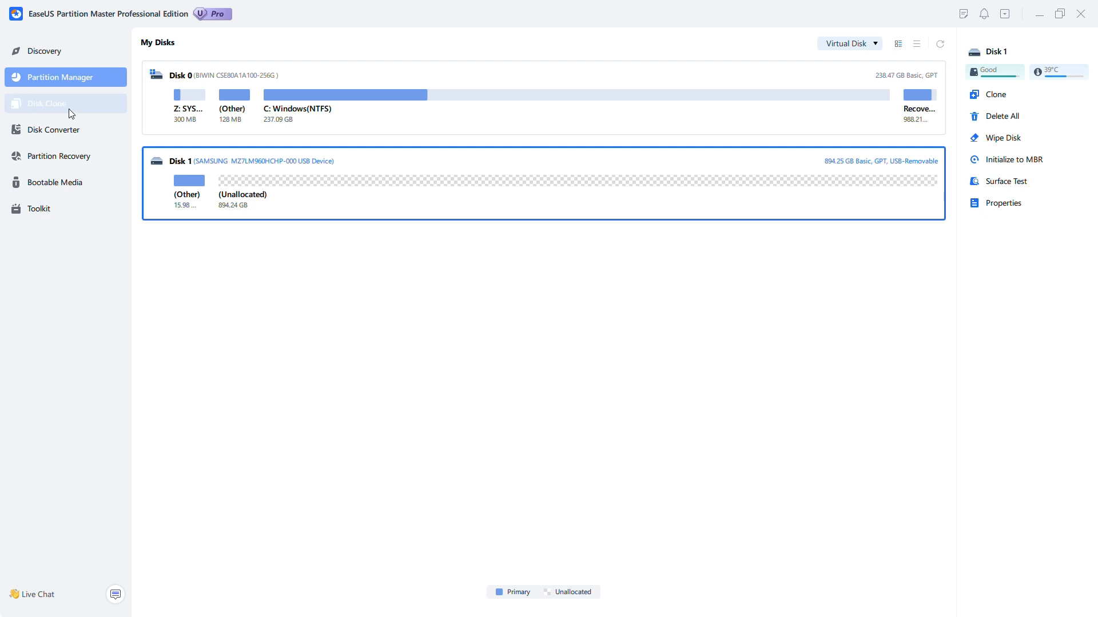
# Start a Migrate OS disk clone with Disk 1 as the destination.
pyautogui.click(47, 103)
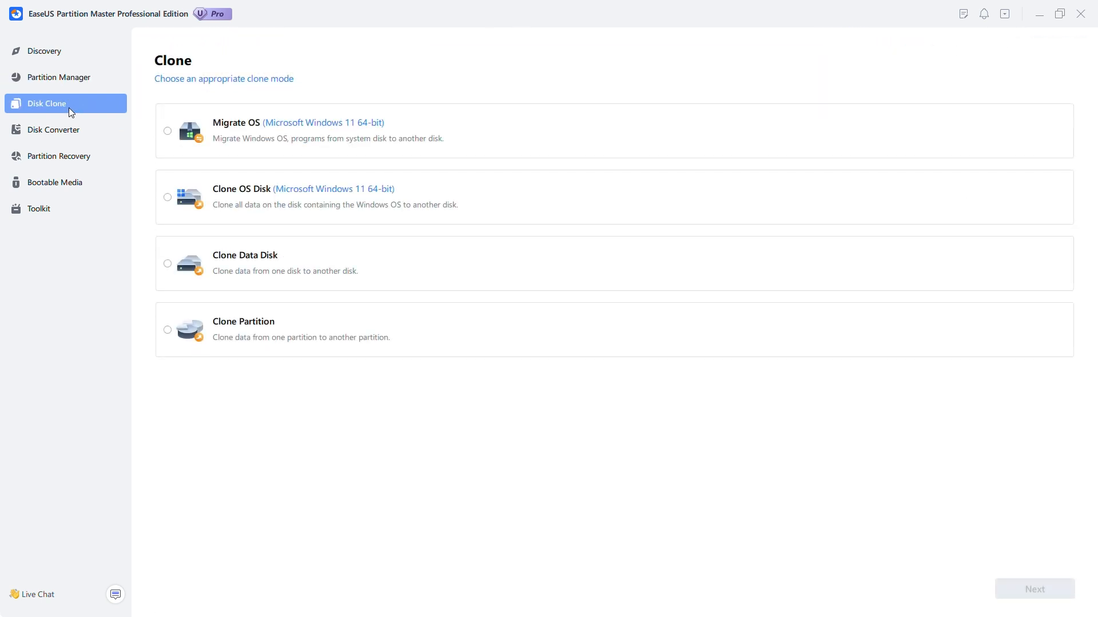
pyautogui.click(169, 131)
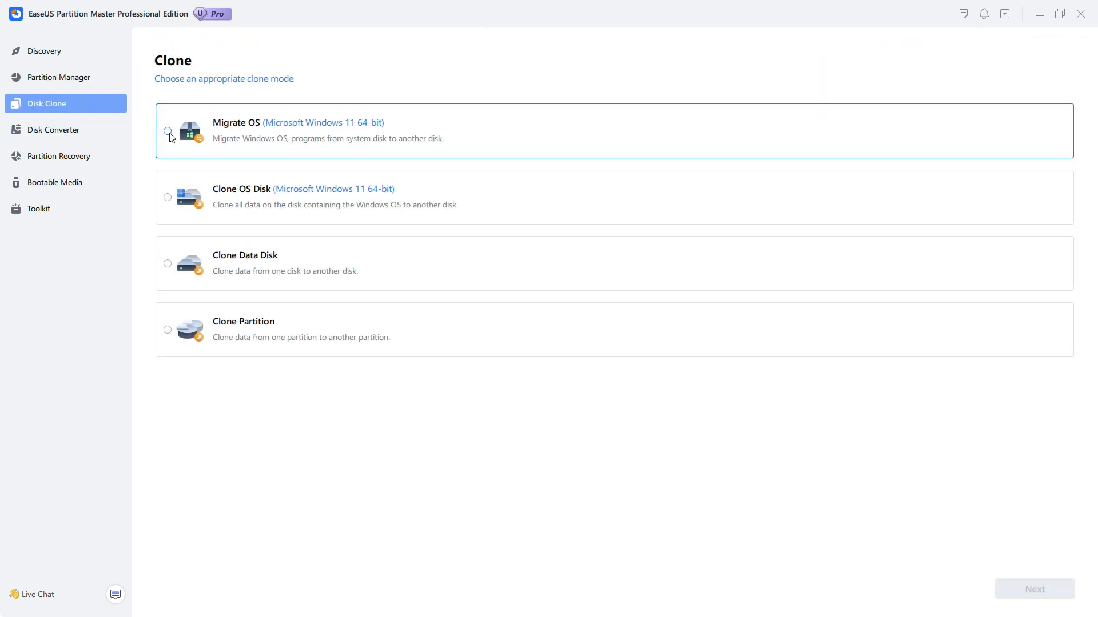
pyautogui.click(168, 132)
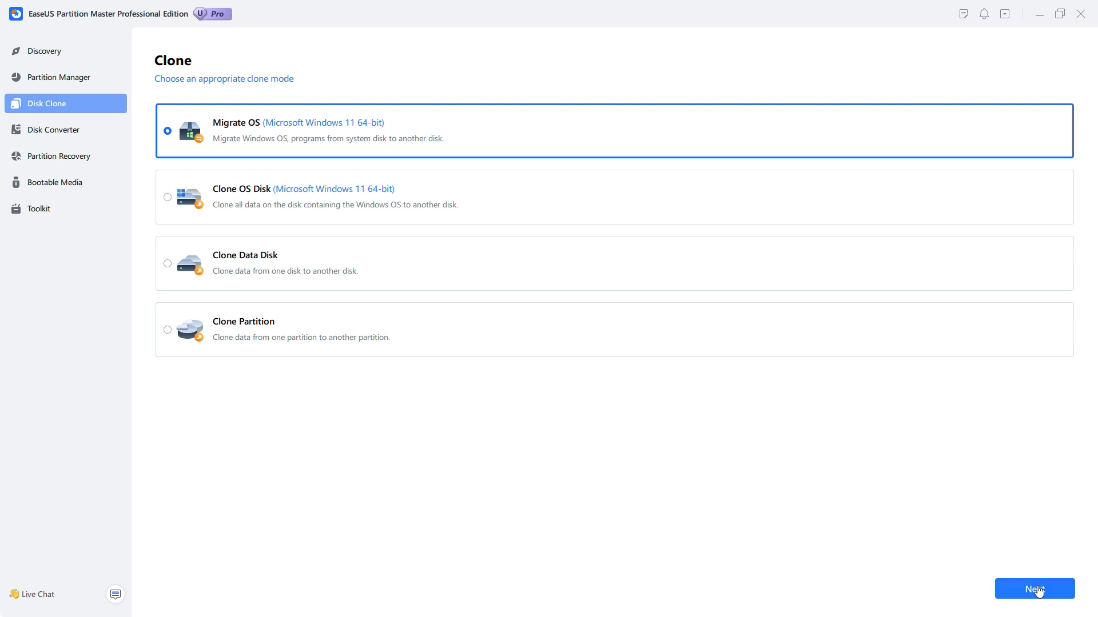
pyautogui.click(1033, 589)
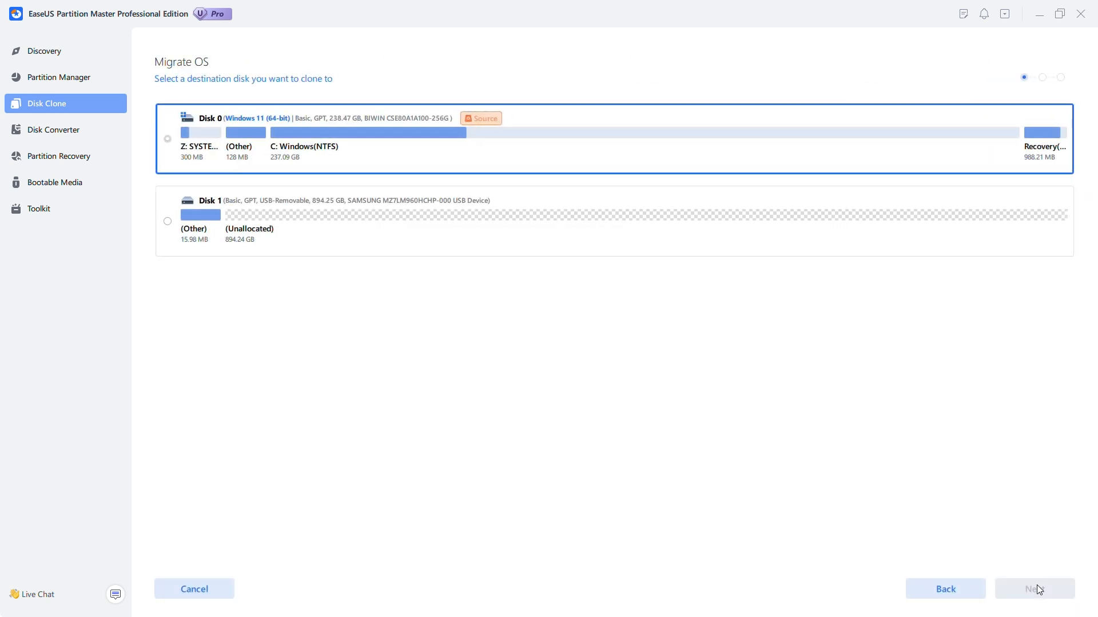
pyautogui.moveTo(536, 305)
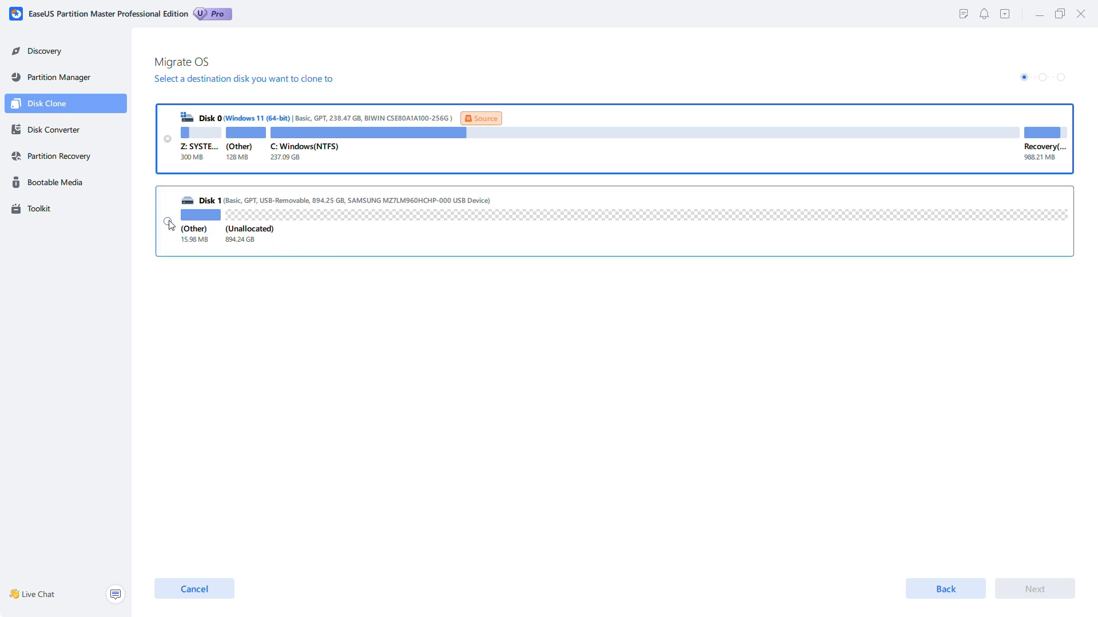
pyautogui.click(166, 219)
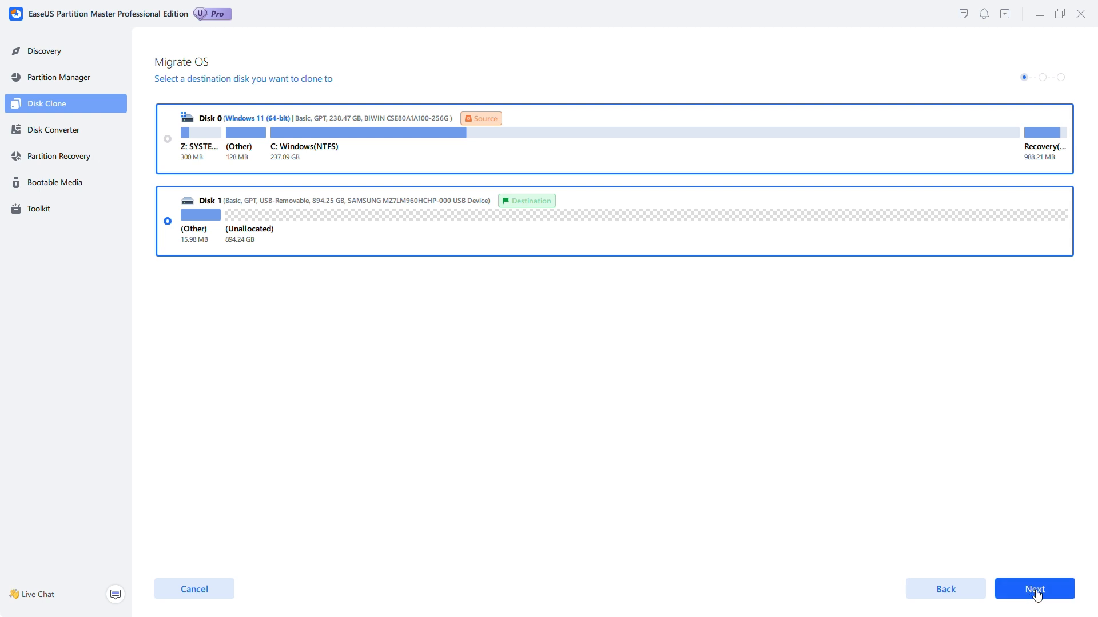
pyautogui.click(1035, 589)
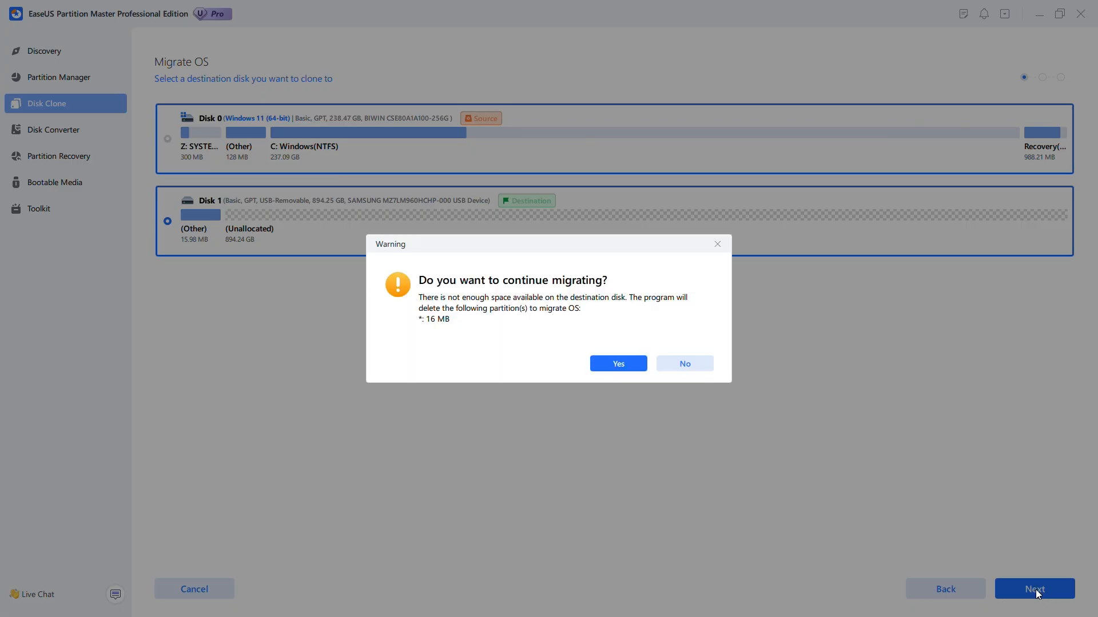
pyautogui.moveTo(1025, 590)
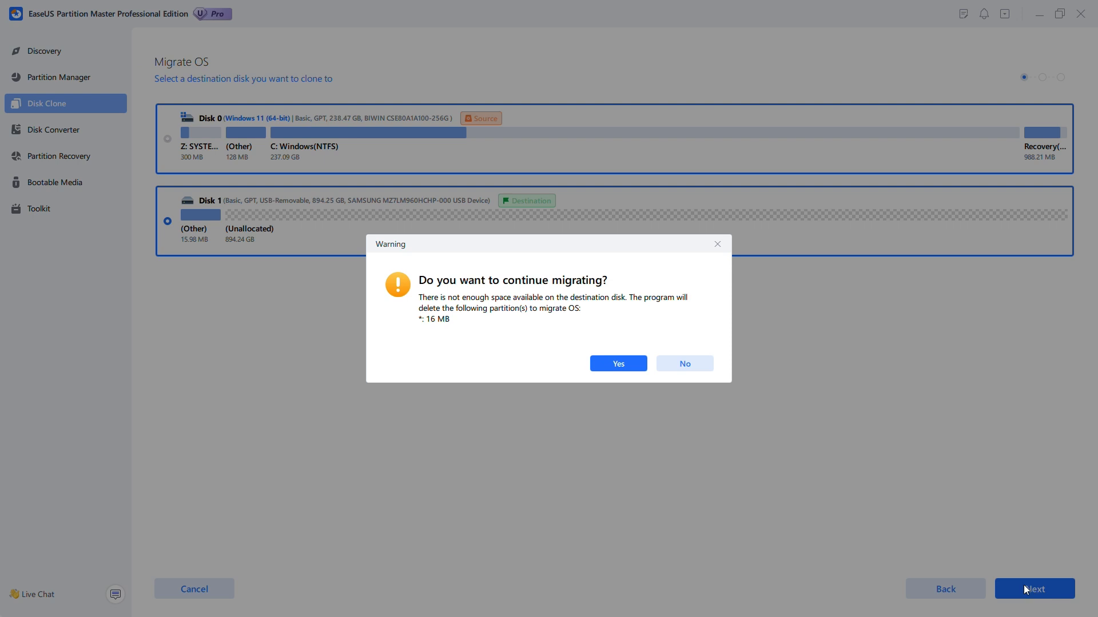
pyautogui.moveTo(1000, 573)
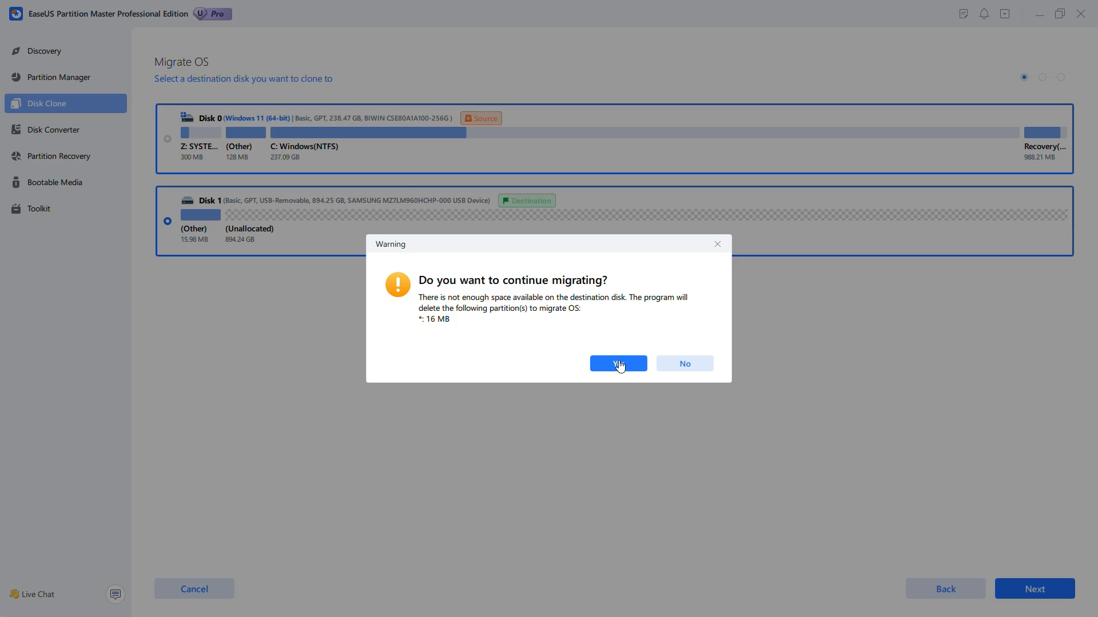
# Accept deleting Disk 1's 16 MB partition and start migrating Windows onto the whole disk.
pyautogui.click(617, 364)
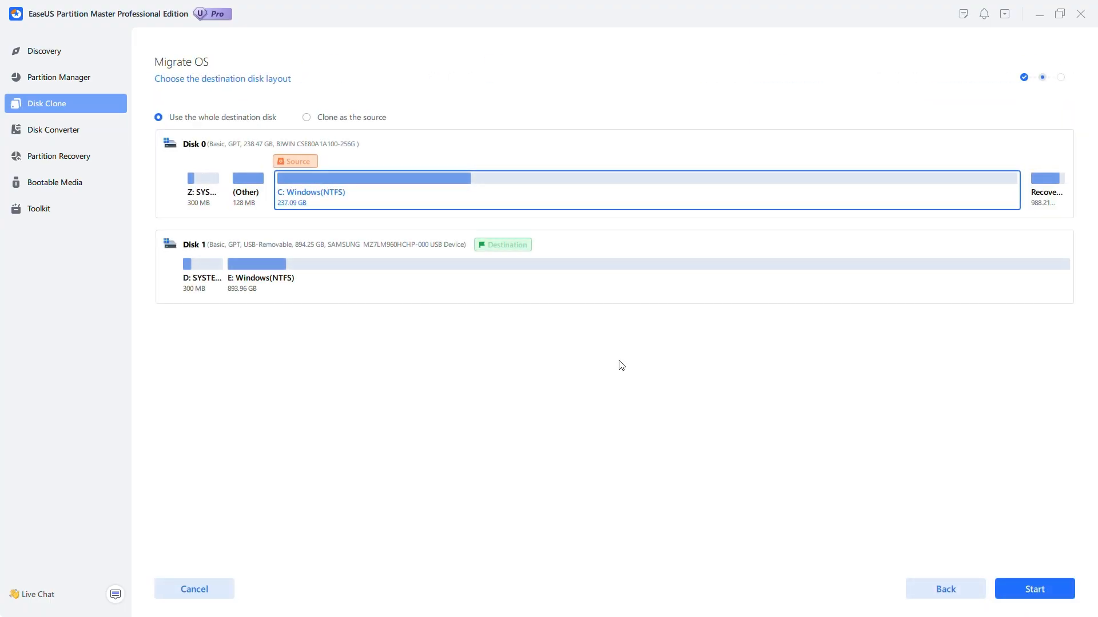
pyautogui.moveTo(1075, 565)
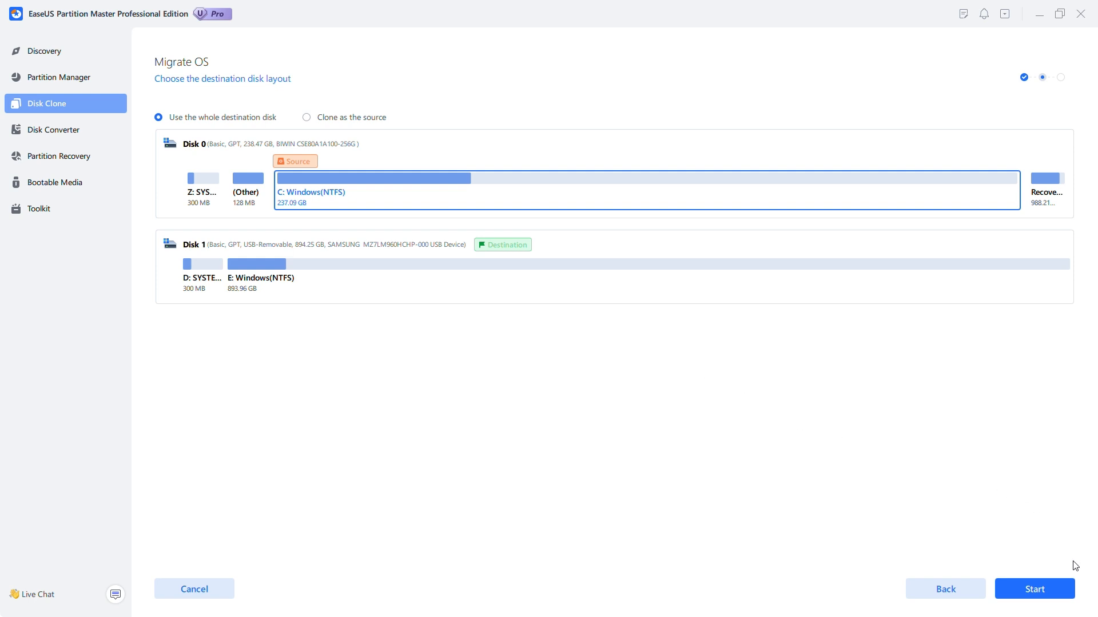
pyautogui.moveTo(1035, 589)
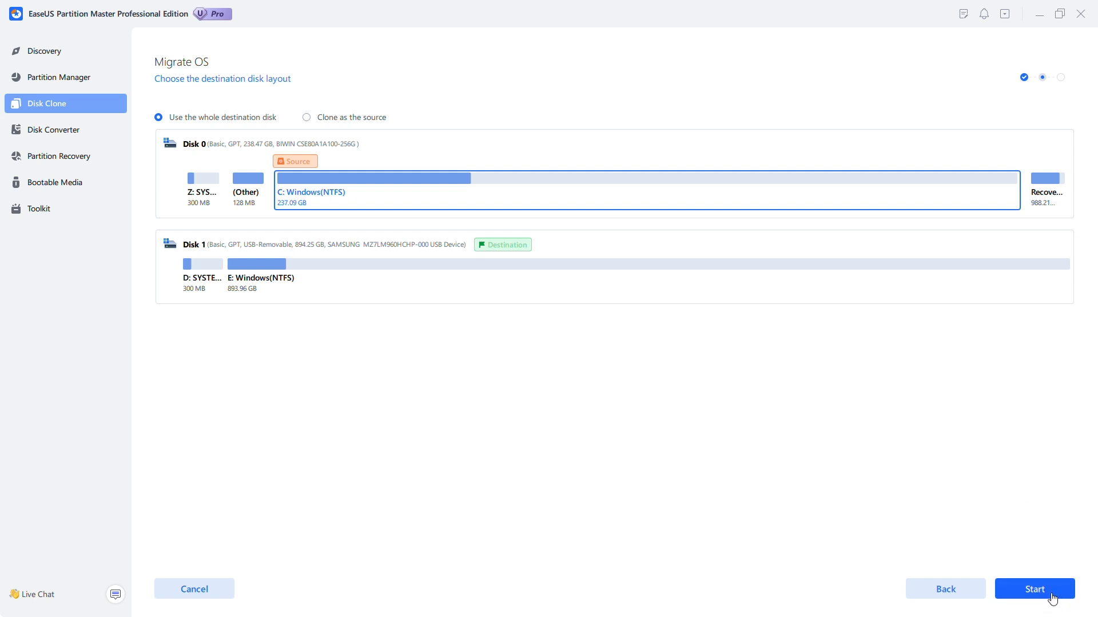
pyautogui.click(1034, 589)
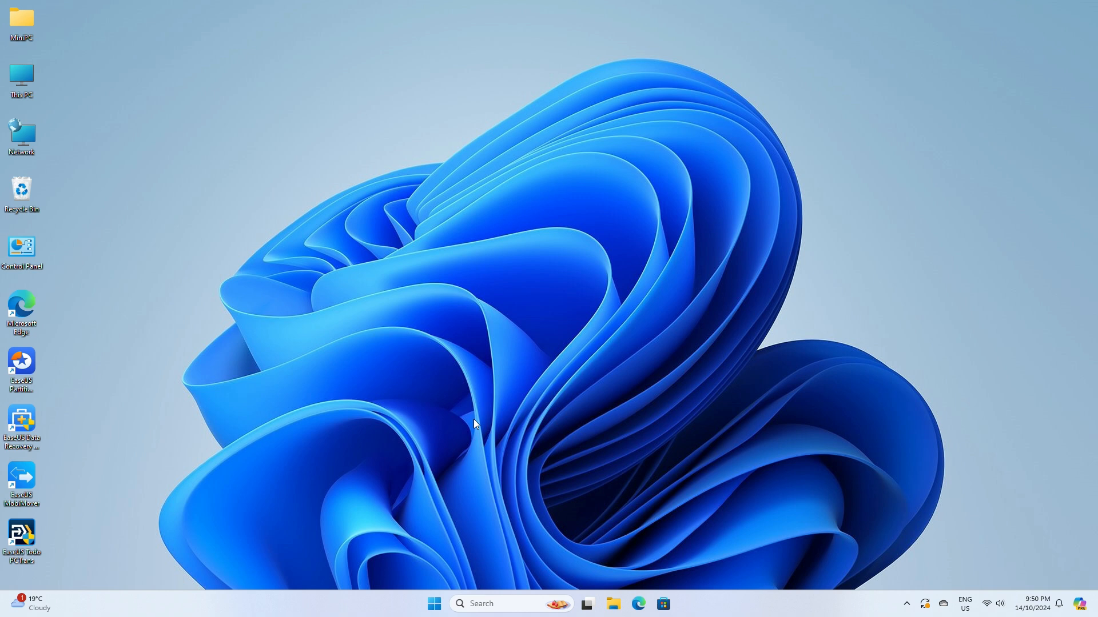
pyautogui.click(433, 604)
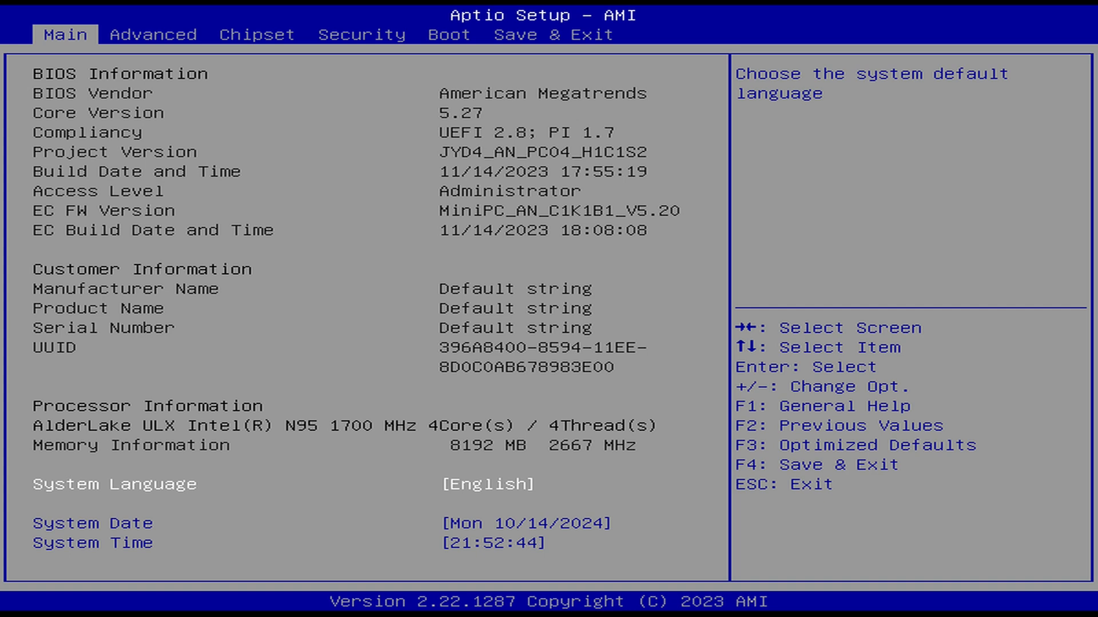
# Set Boot Option #1 to Windows Boot Manager on the Samsung SSD.
pyautogui.click(449, 34)
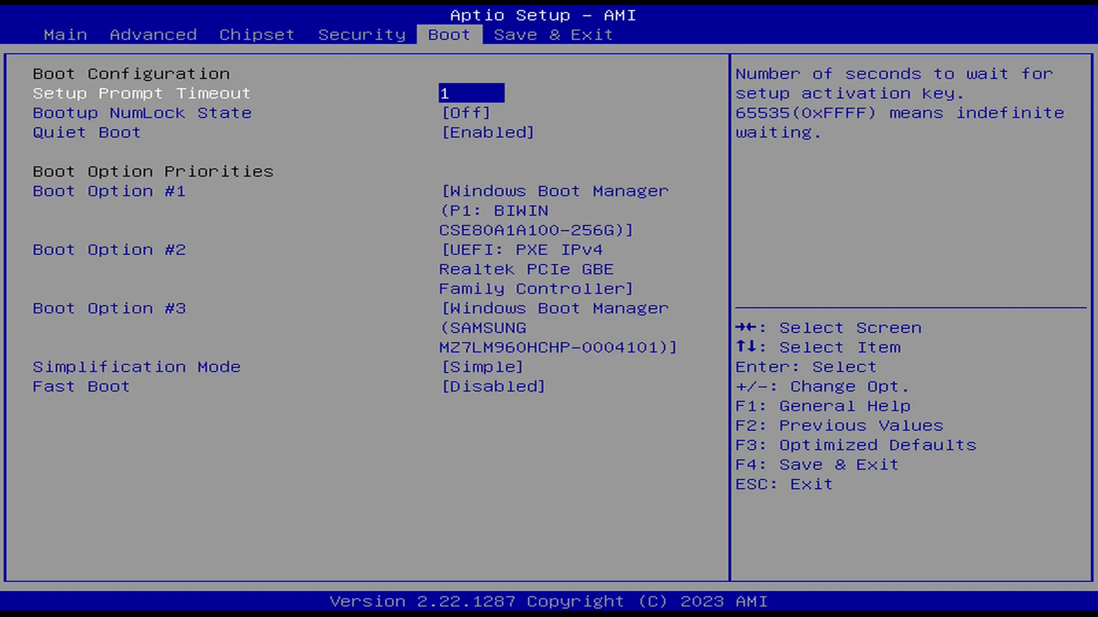
pyautogui.press('Down')
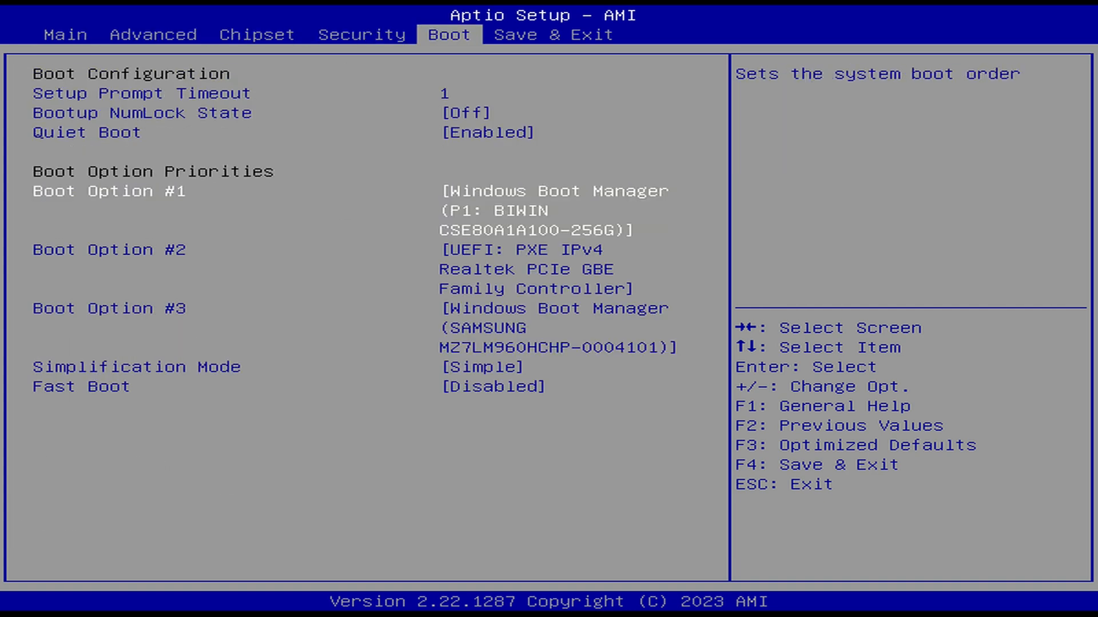
pyautogui.press('enter')
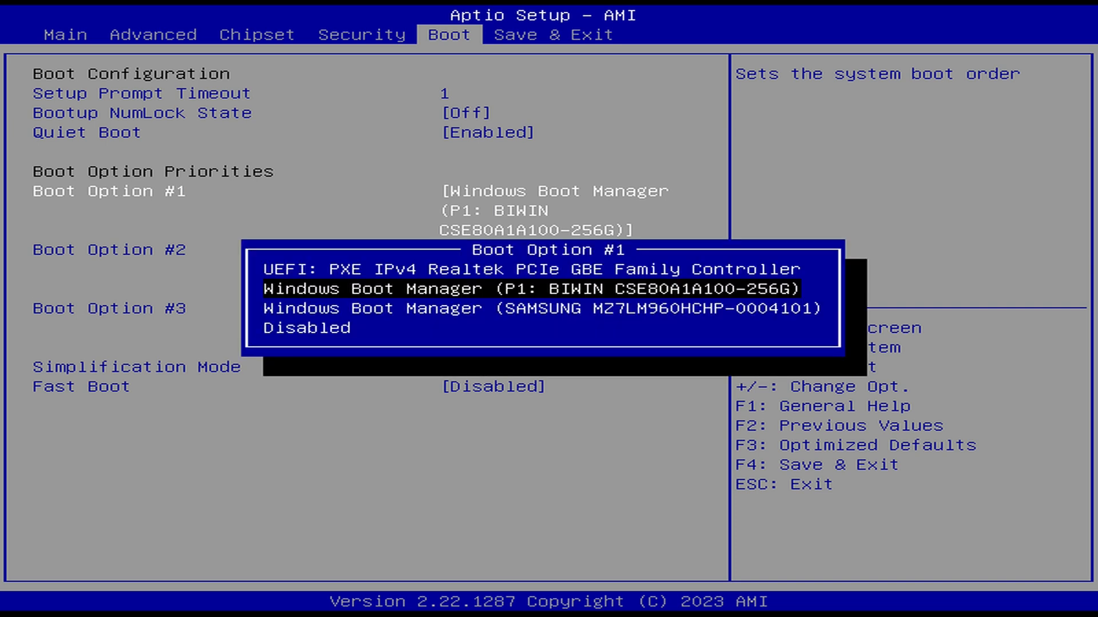
pyautogui.press('Down')
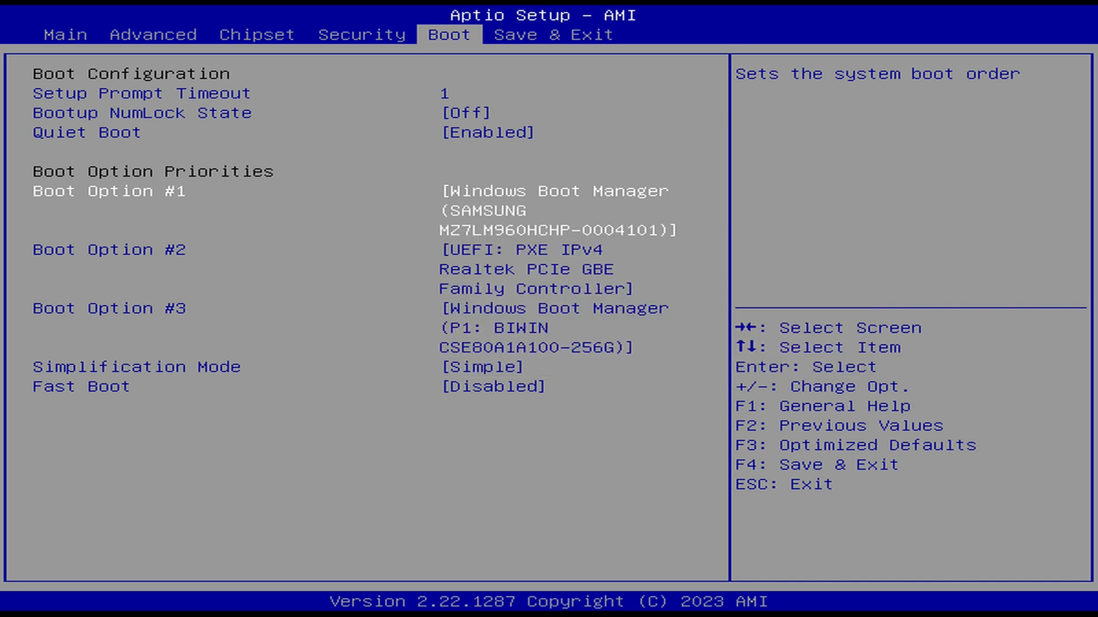
# Save the BIOS changes and exit to restart the PC.
pyautogui.click(552, 34)
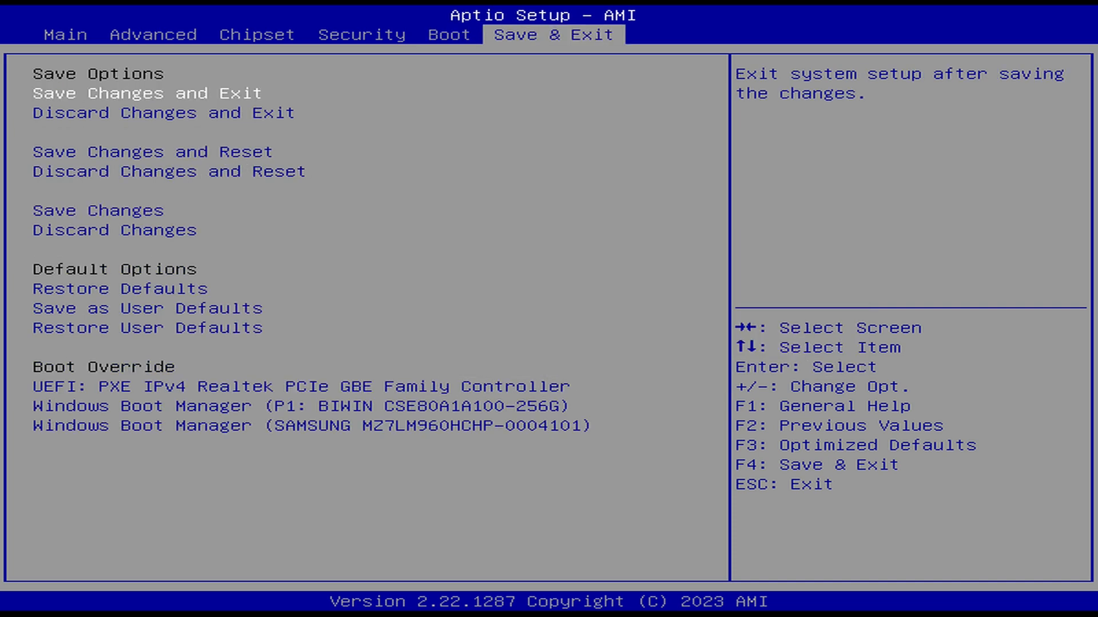
pyautogui.click(147, 93)
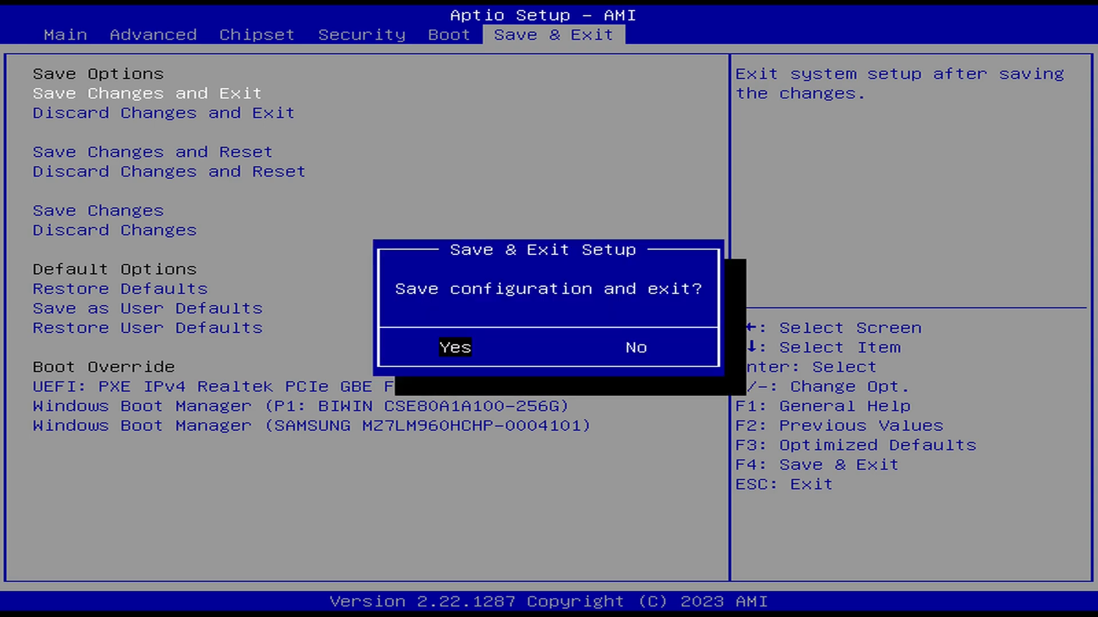
pyautogui.click(455, 348)
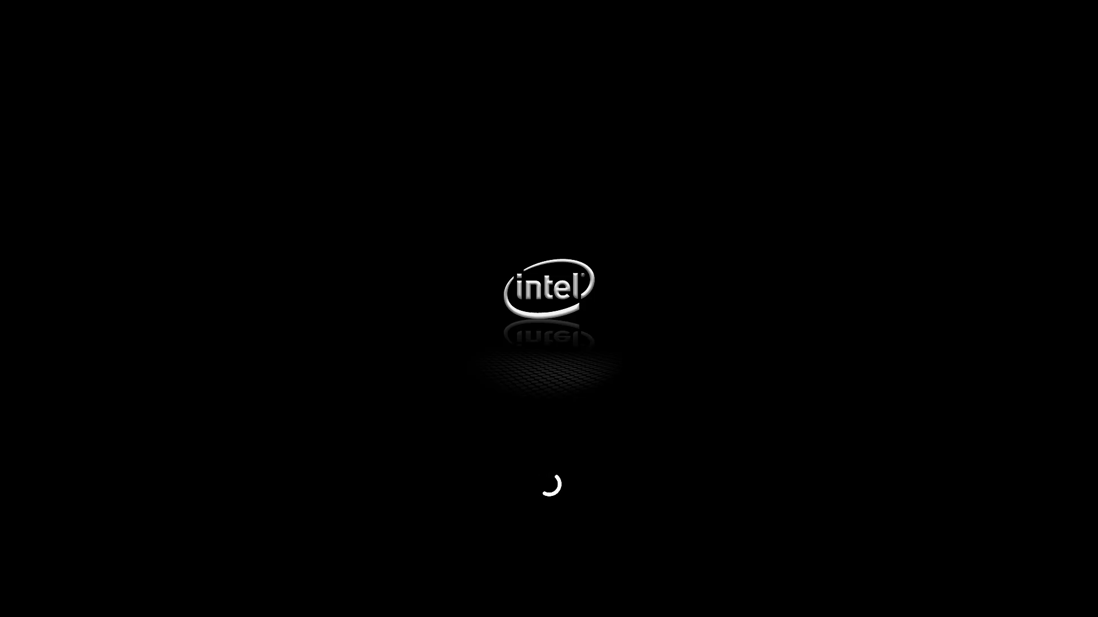